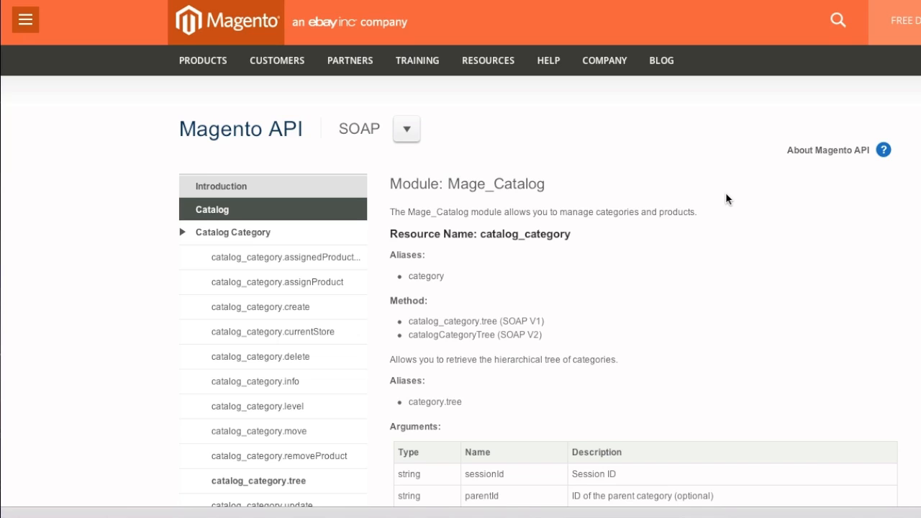
{"action": "mouse_move", "coordinate": [656, 275]}
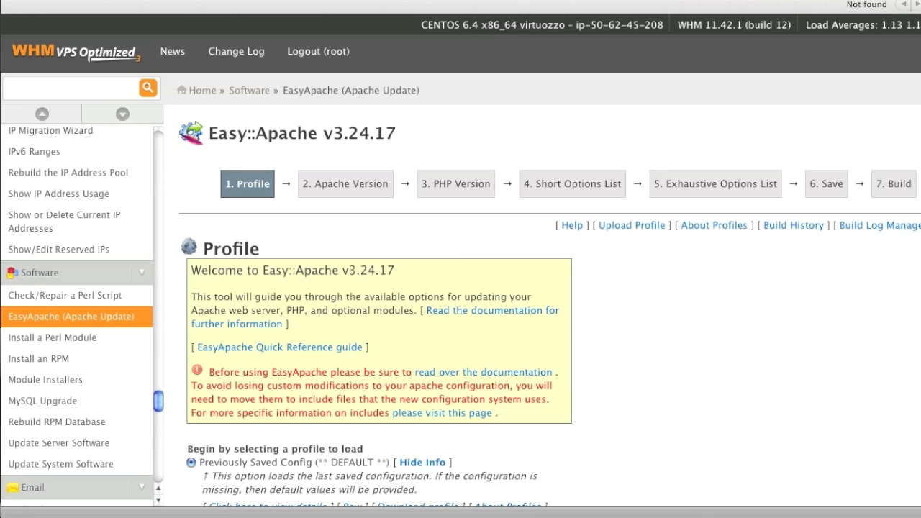
{"action": "mouse_move", "coordinate": [470, 115]}
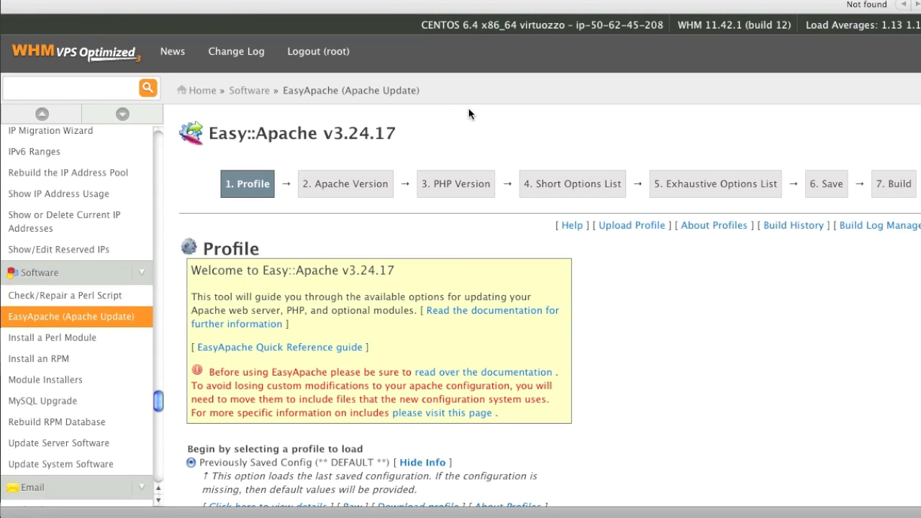
{"action": "mouse_move", "coordinate": [636, 318]}
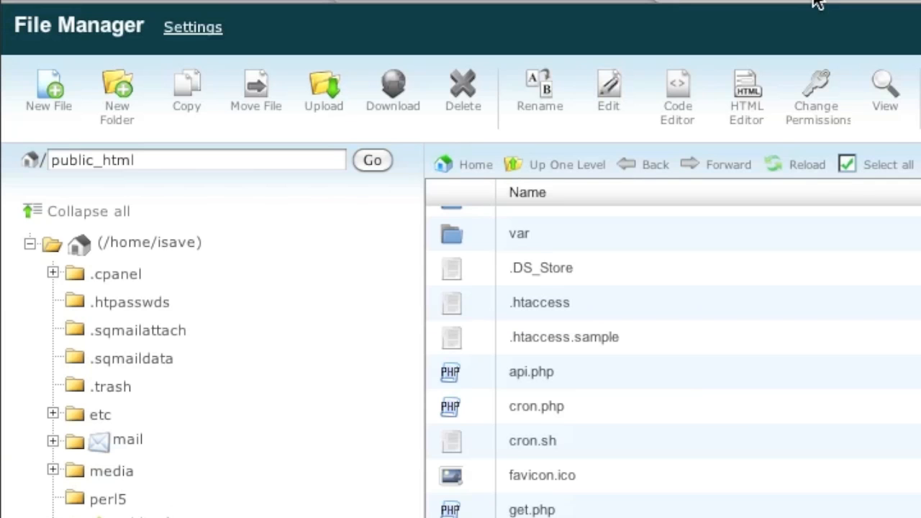
{"action": "mouse_move", "coordinate": [49, 94]}
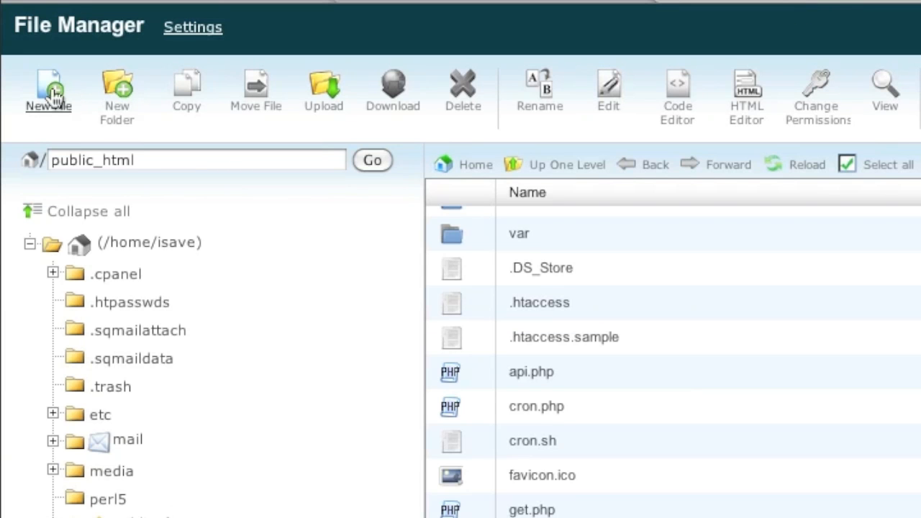
Create a new file named info.php in public_html.
{"action": "left_click", "coordinate": [48, 90]}
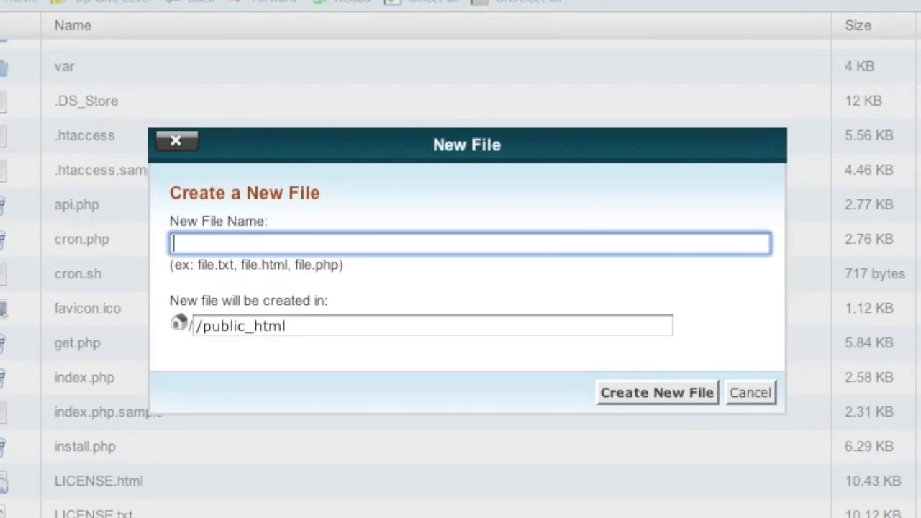
{"action": "type", "text": "in"}
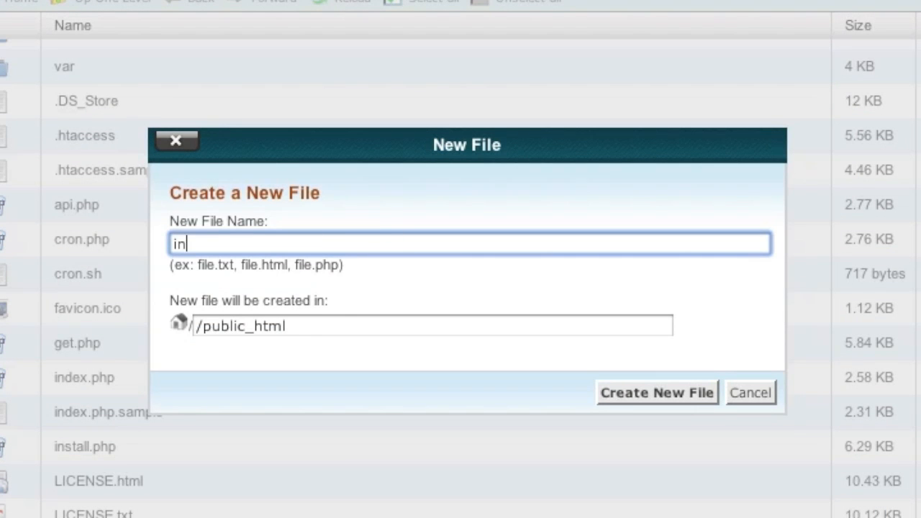
{"action": "type", "text": "fo.php"}
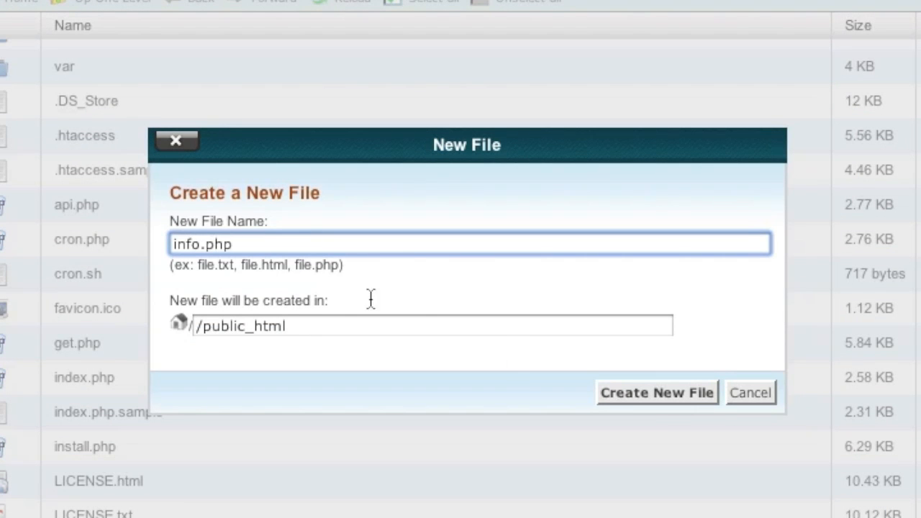
{"action": "left_click", "coordinate": [657, 393]}
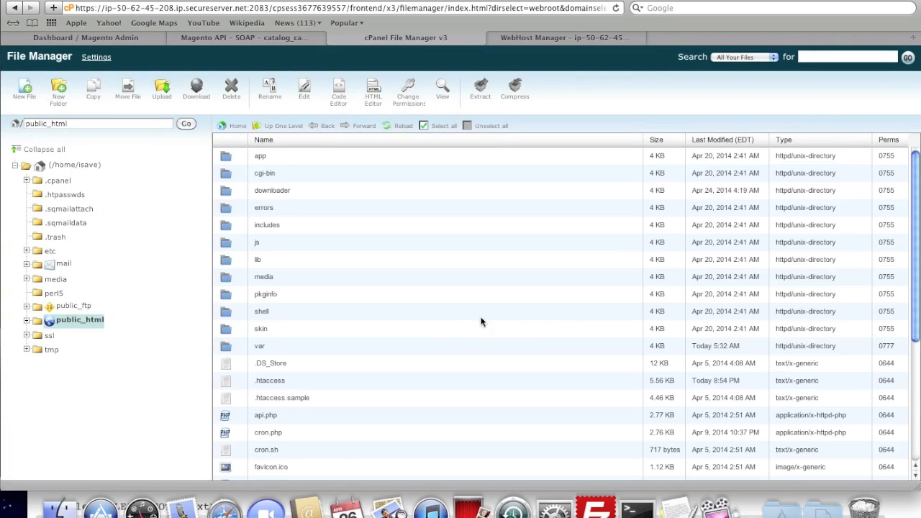
Open info.php in the editor with utf-8 encoding and write <?php phpinfo();?> into it.
{"action": "scroll", "scroll_direction": "down", "scroll_amount": 3}
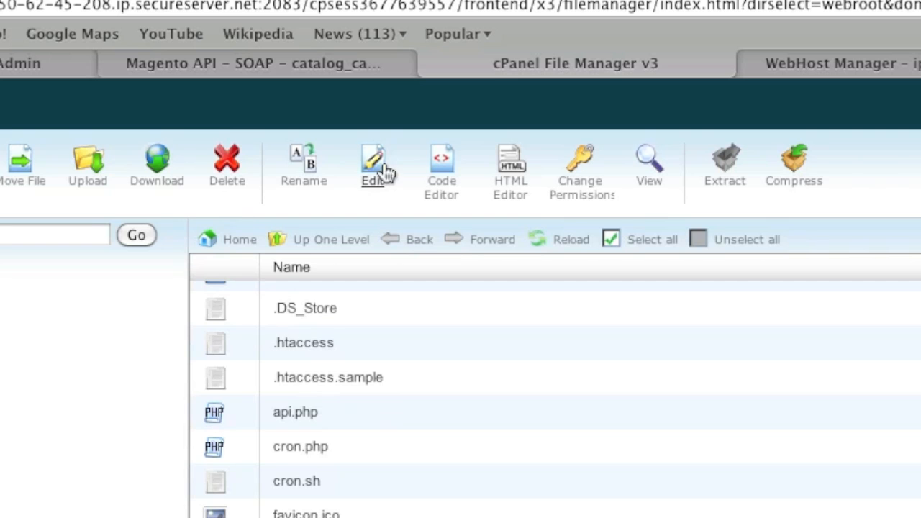
{"action": "left_click", "coordinate": [373, 165]}
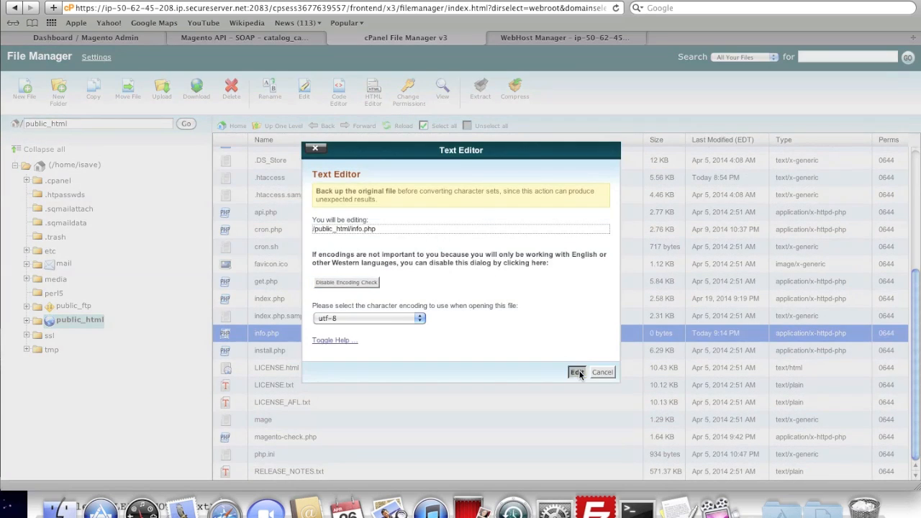
{"action": "left_click", "coordinate": [576, 372]}
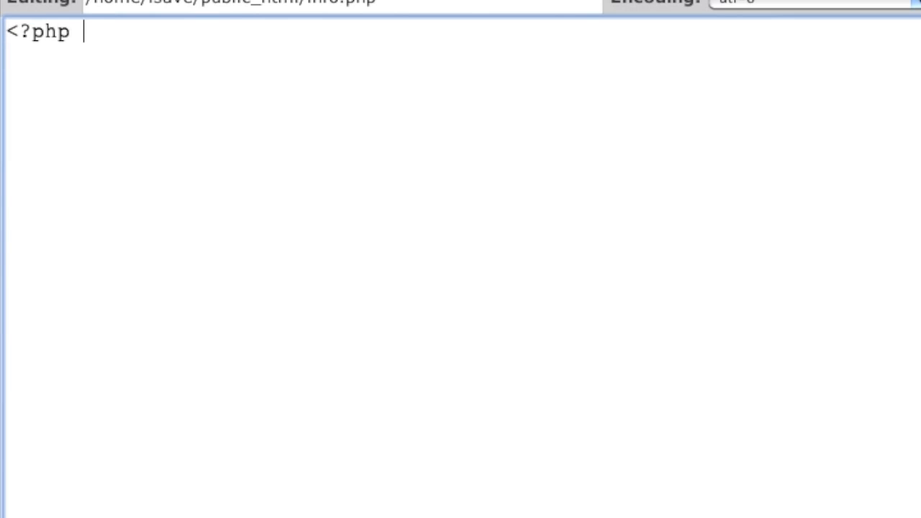
{"action": "type", "text": "phpif"}
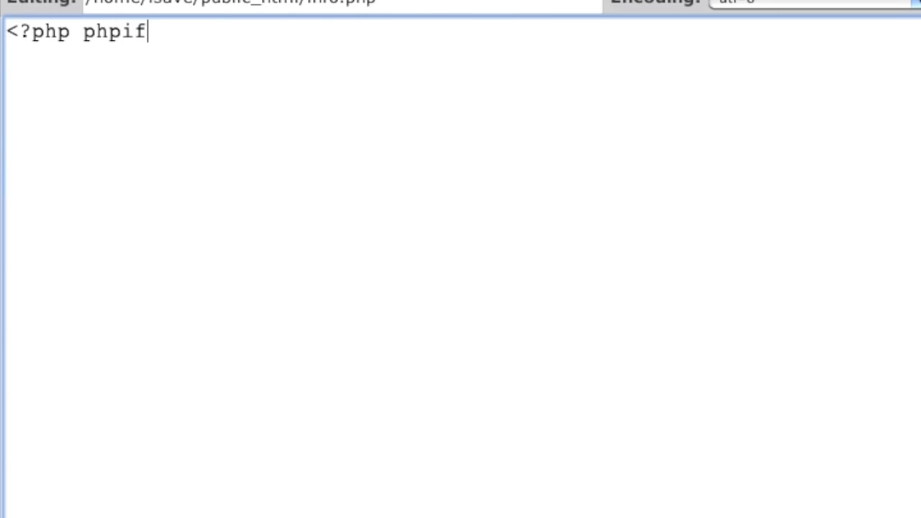
{"action": "type", "text": "no"}
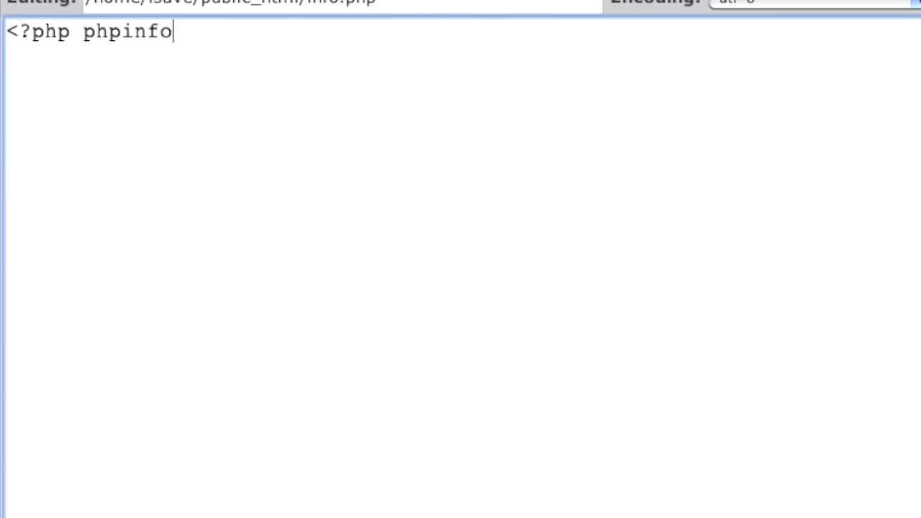
{"action": "type", "text": "();?"}
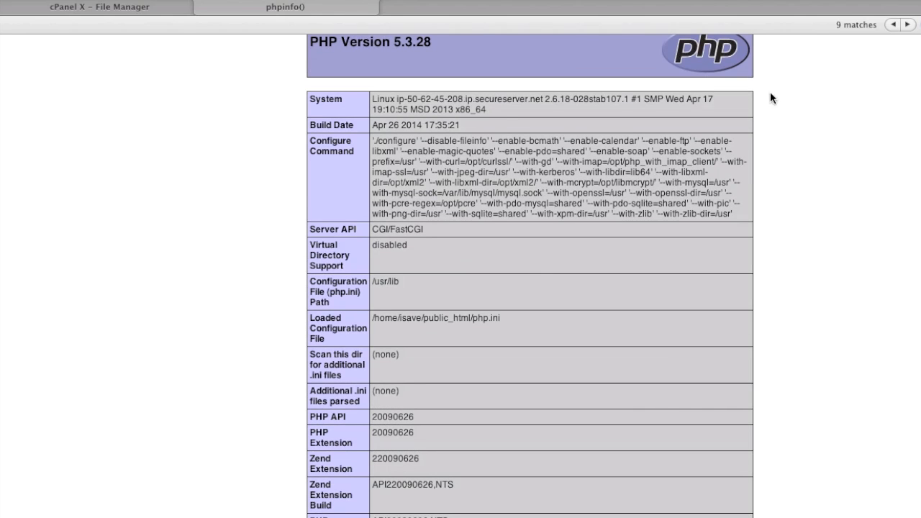
Check the soap section shows client and server enabled, then close the info.php editor.
{"action": "scroll", "scroll_direction": "down", "scroll_amount": 3}
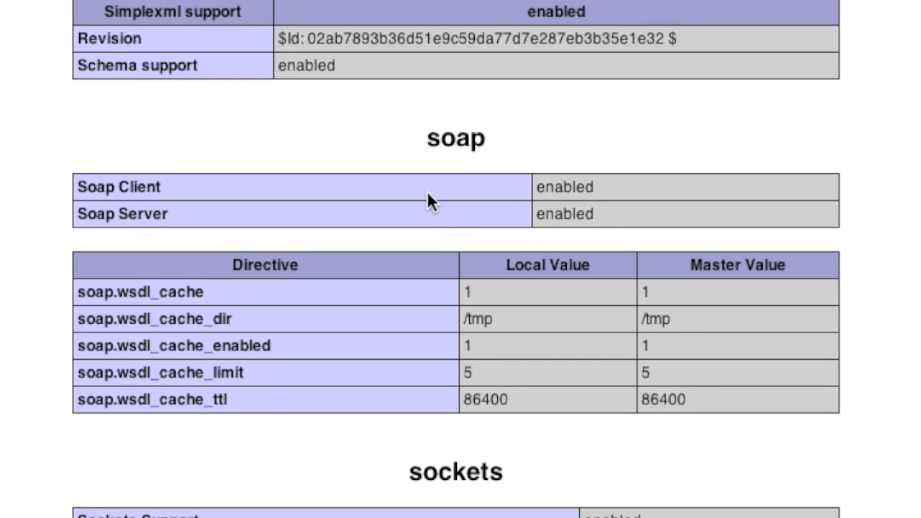
{"action": "mouse_move", "coordinate": [443, 208]}
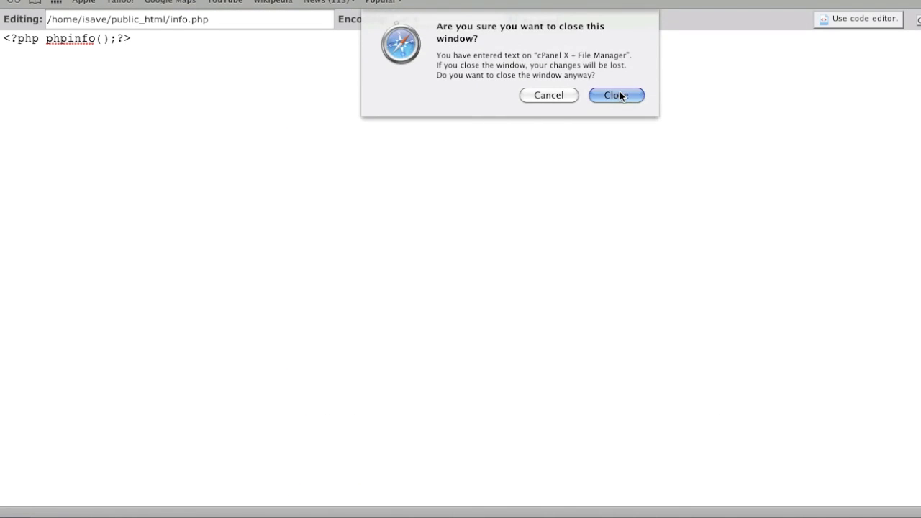
{"action": "left_click", "coordinate": [616, 95]}
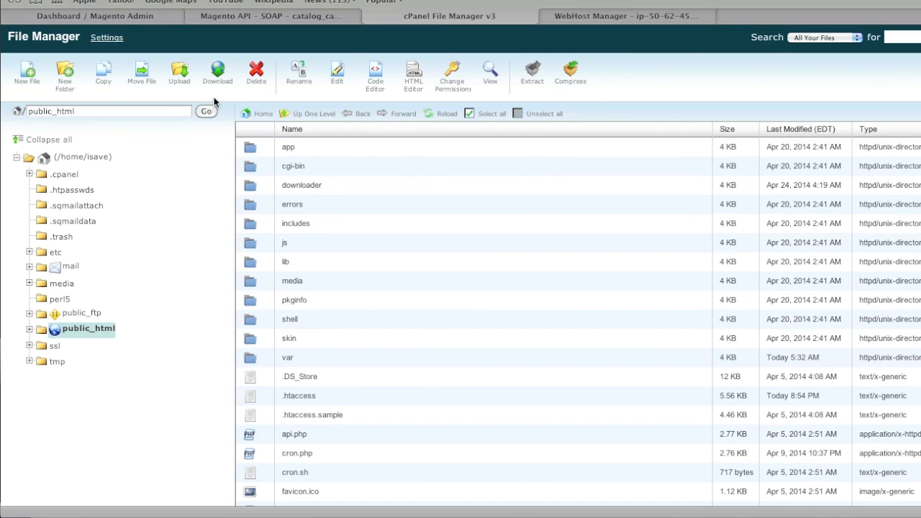
Create an empty categorytree.php in public_html and open it in the editor.
{"action": "left_click", "coordinate": [27, 74]}
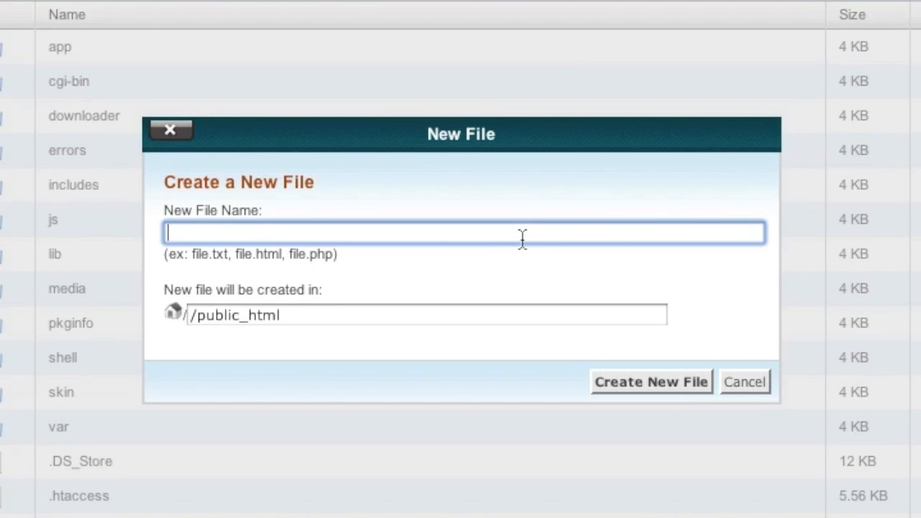
{"action": "type", "text": "c"}
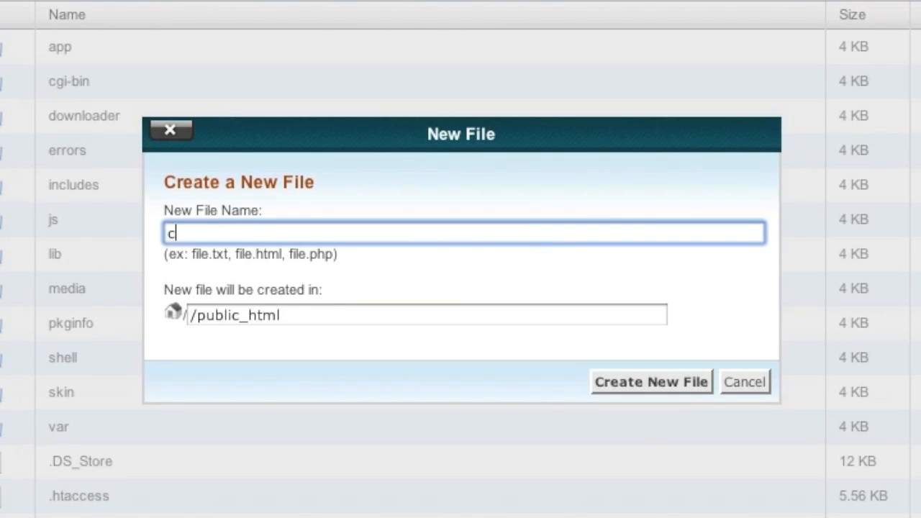
{"action": "type", "text": "ategorytree."}
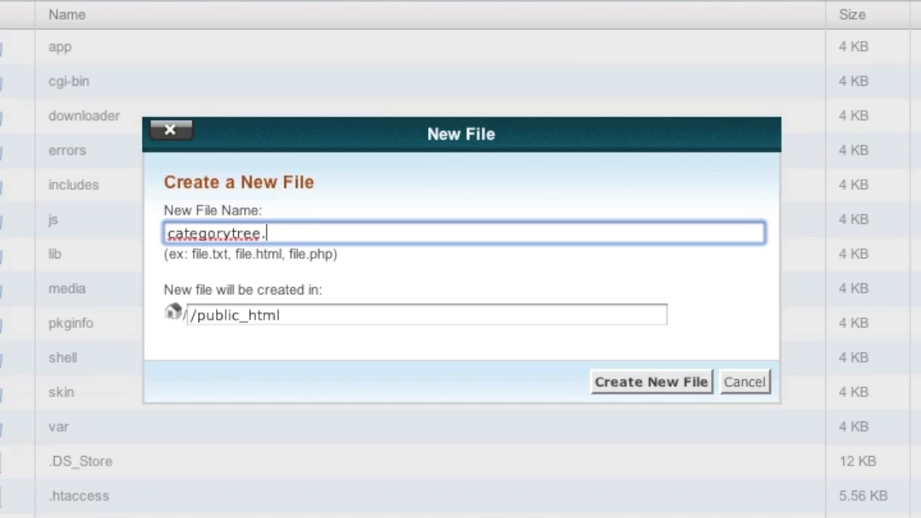
{"action": "type", "text": "php"}
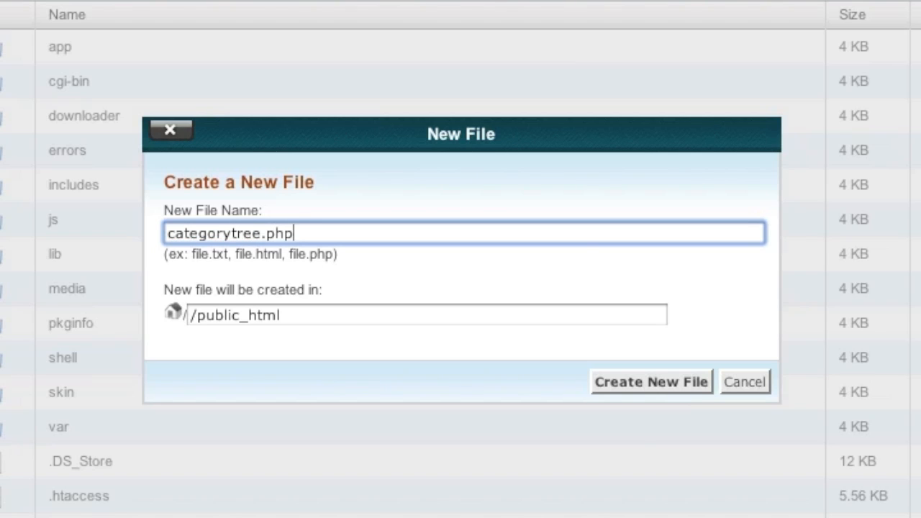
{"action": "left_click", "coordinate": [650, 381]}
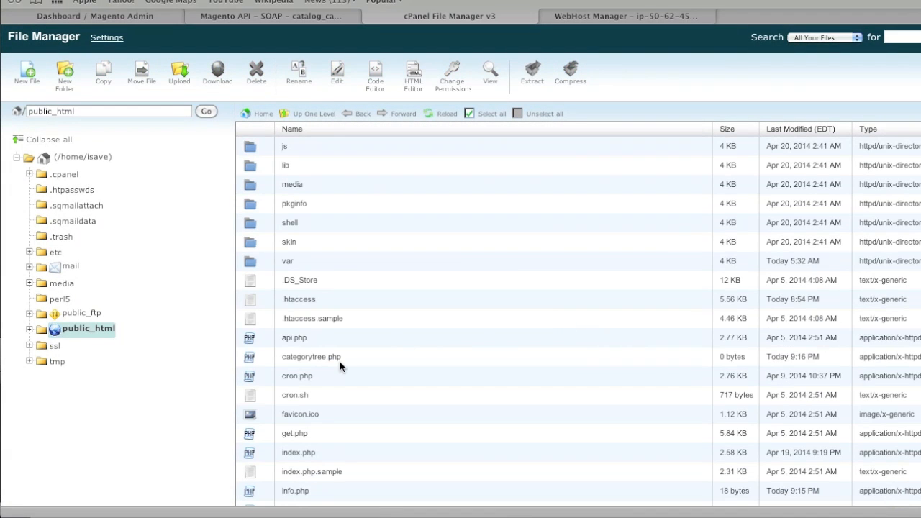
{"action": "left_click", "coordinate": [336, 72]}
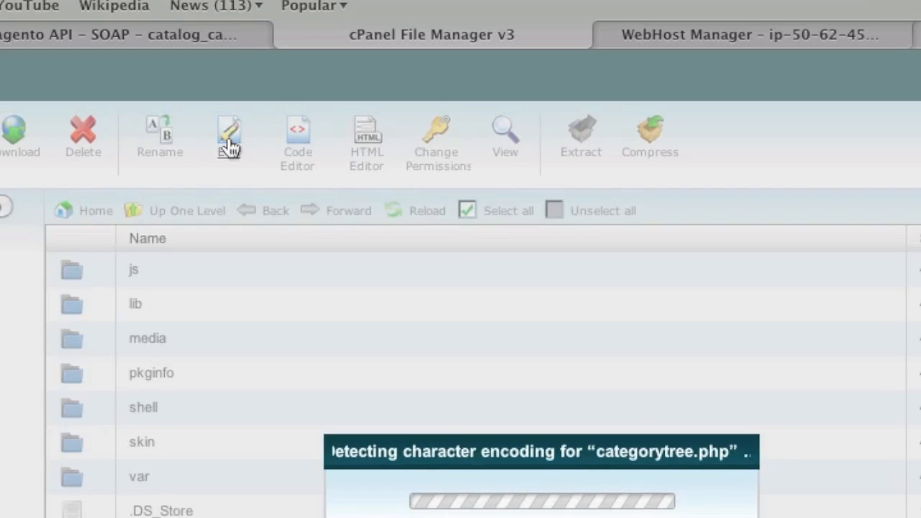
{"action": "left_click", "coordinate": [229, 133]}
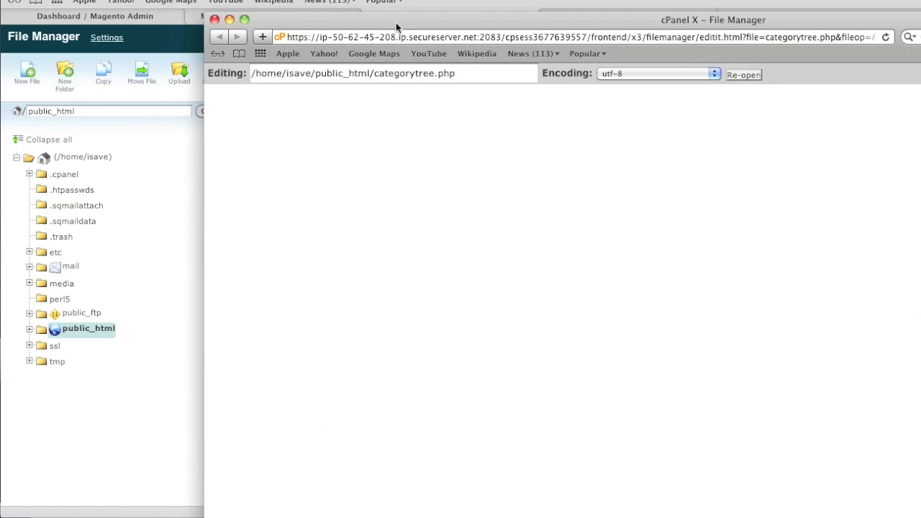
Scroll the Magento API docs to the catalog_category.tree SOAP request example.
{"action": "left_click", "coordinate": [295, 16]}
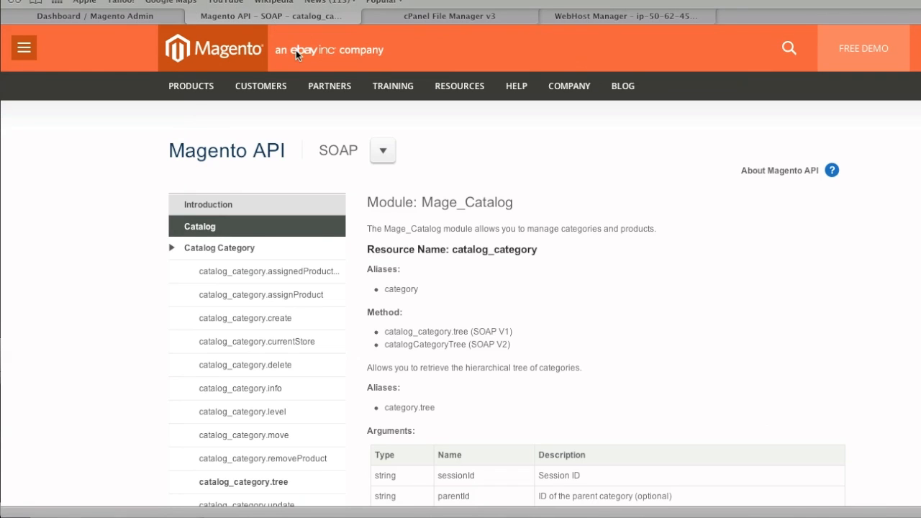
{"action": "scroll", "scroll_direction": "down", "scroll_amount": 3}
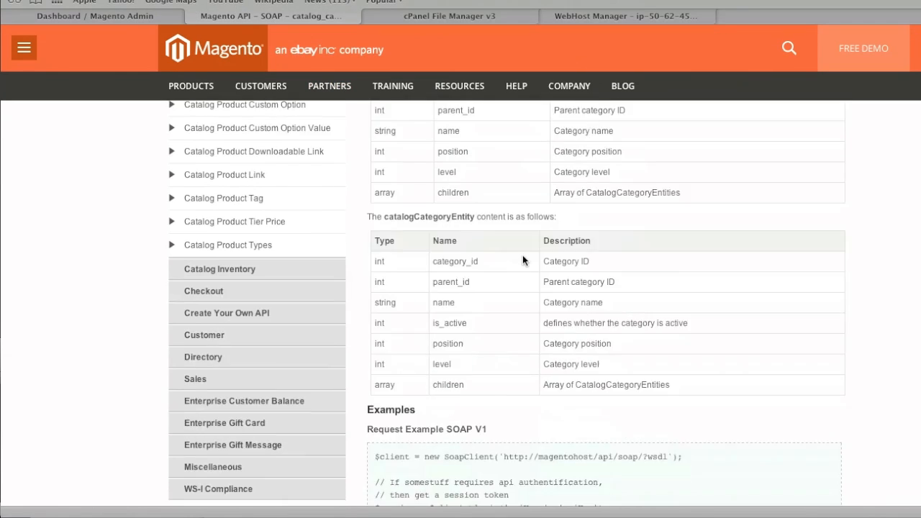
{"action": "scroll", "scroll_direction": "down", "scroll_amount": 3}
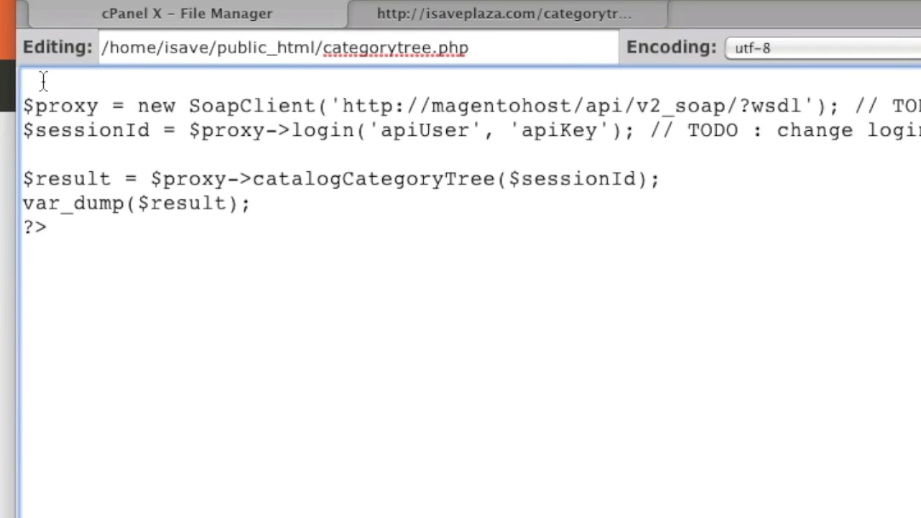
Add '<?php' at the top and change magentohost to isaveplaza.com in the SoapClient URL.
{"action": "type", "text": "<"}
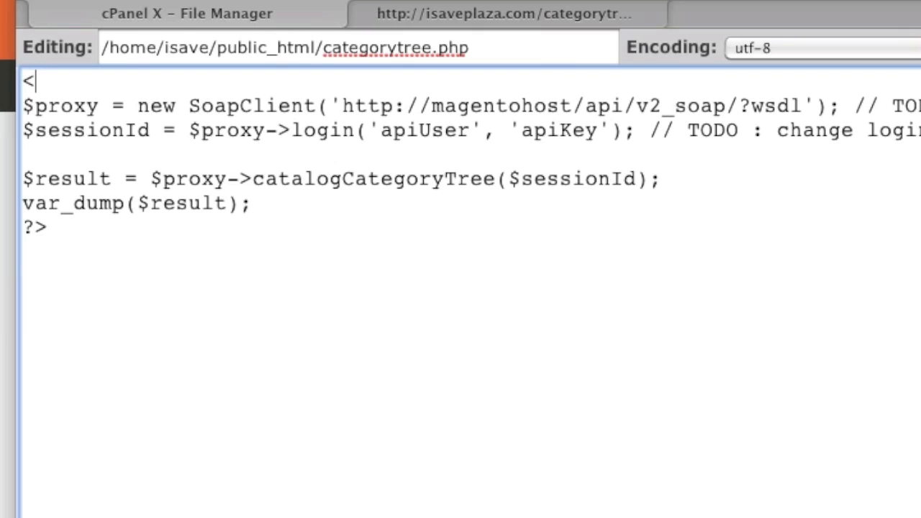
{"action": "type", "text": "?php"}
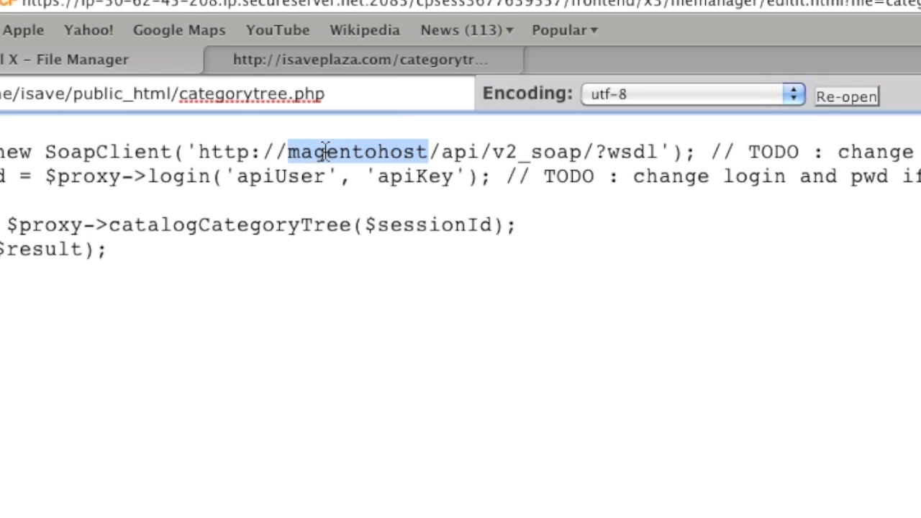
{"action": "type", "text": "isave"}
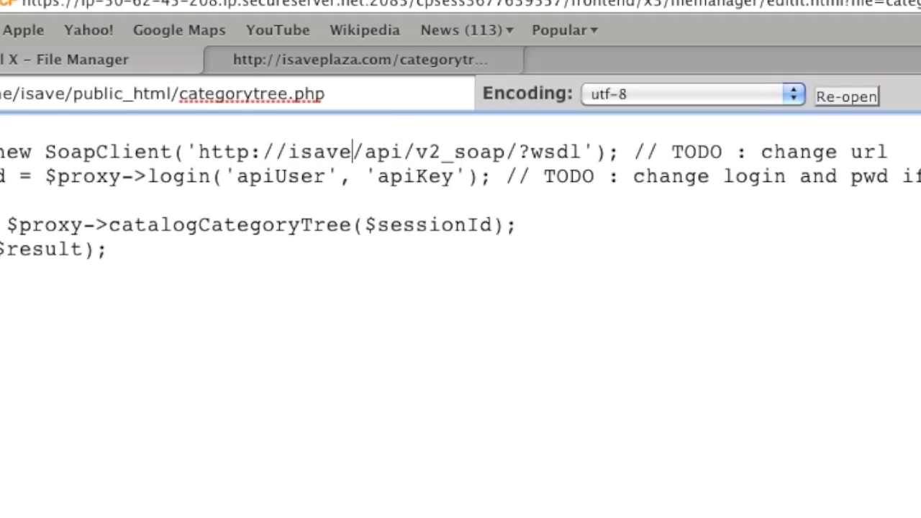
{"action": "type", "text": "pla"}
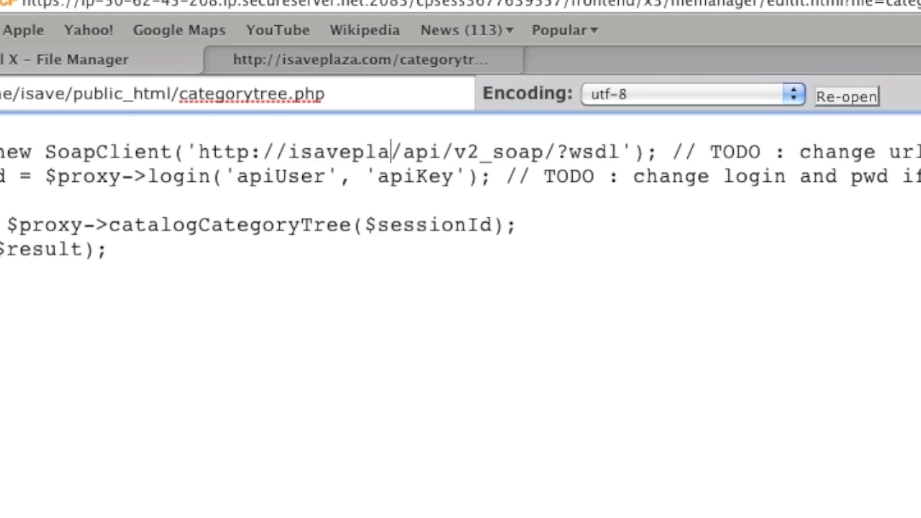
{"action": "type", "text": "za.com"}
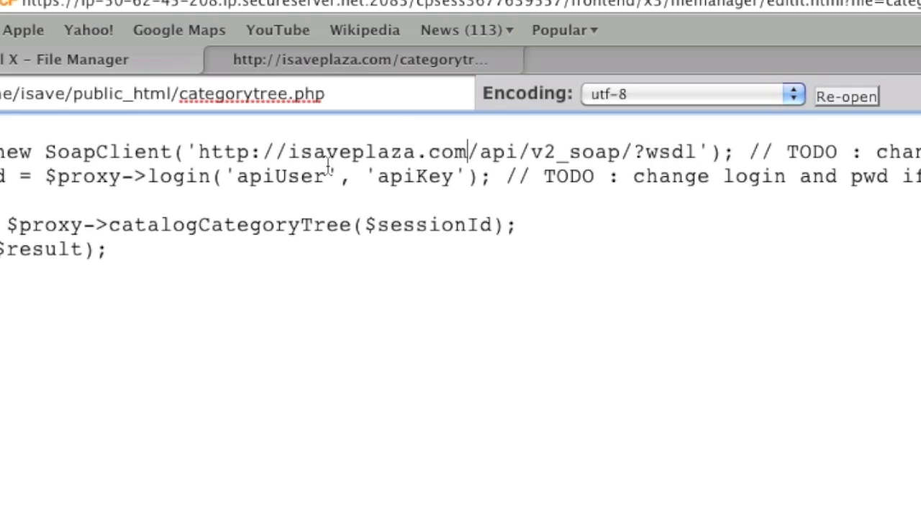
{"action": "mouse_move", "coordinate": [260, 188]}
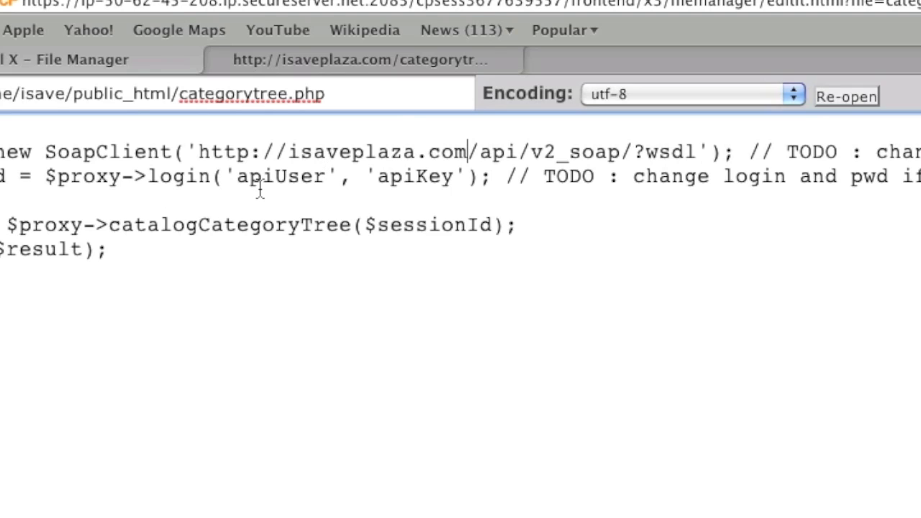
{"action": "mouse_move", "coordinate": [362, 185]}
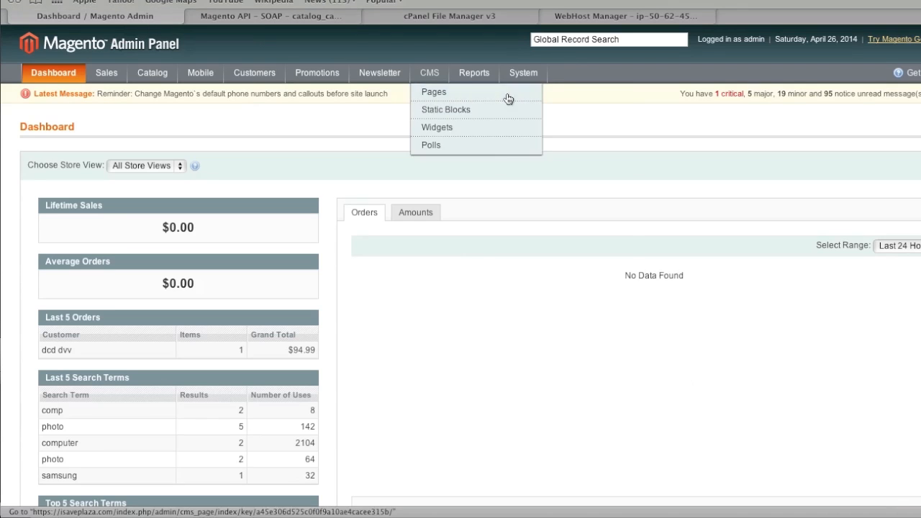
Add a new SOAP/XML-RPC role named 'cats' and show its Role Resources.
{"action": "left_click", "coordinate": [523, 73]}
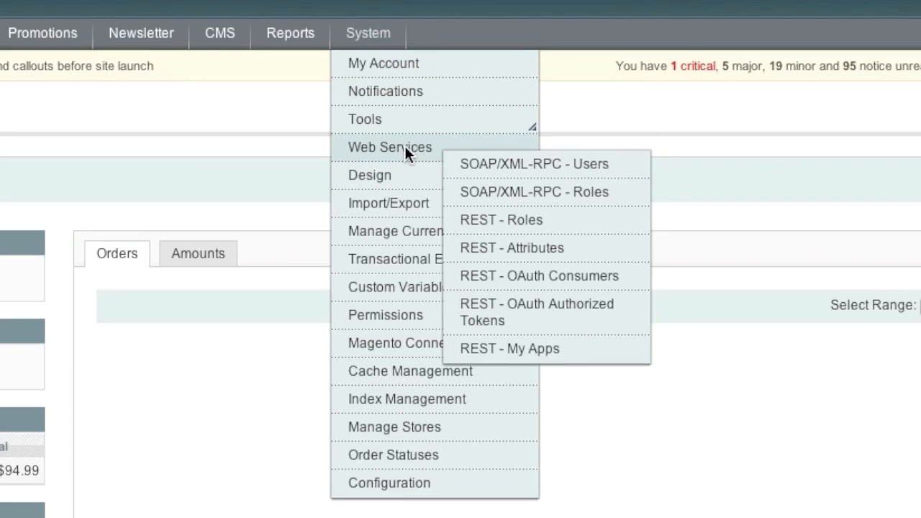
{"action": "mouse_move", "coordinate": [504, 192]}
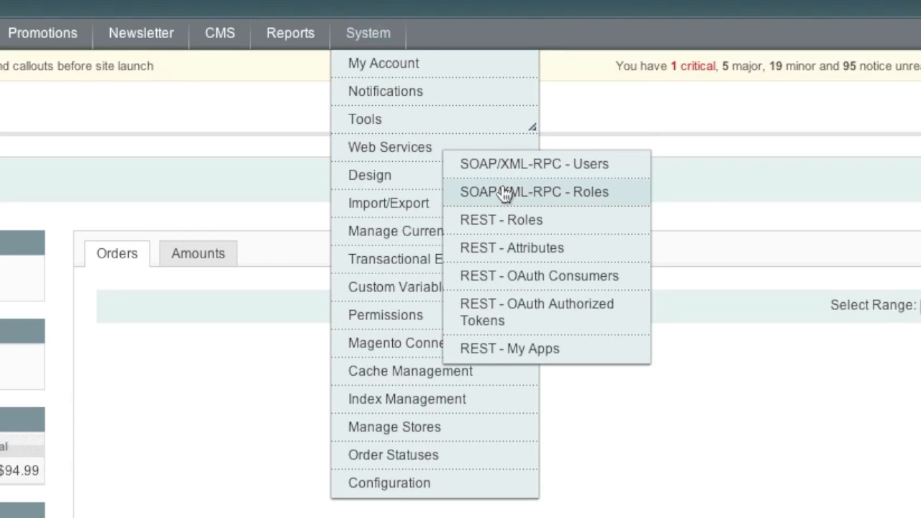
{"action": "left_click", "coordinate": [533, 192]}
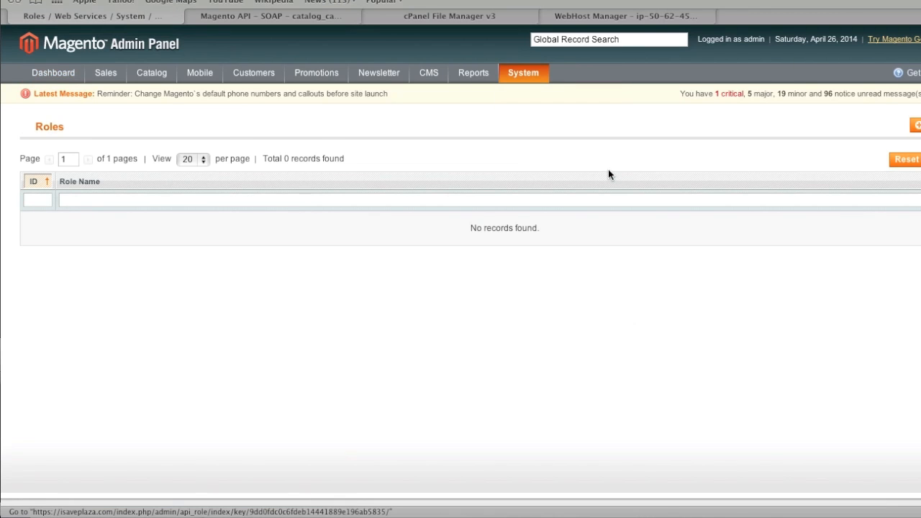
{"action": "mouse_move", "coordinate": [647, 164]}
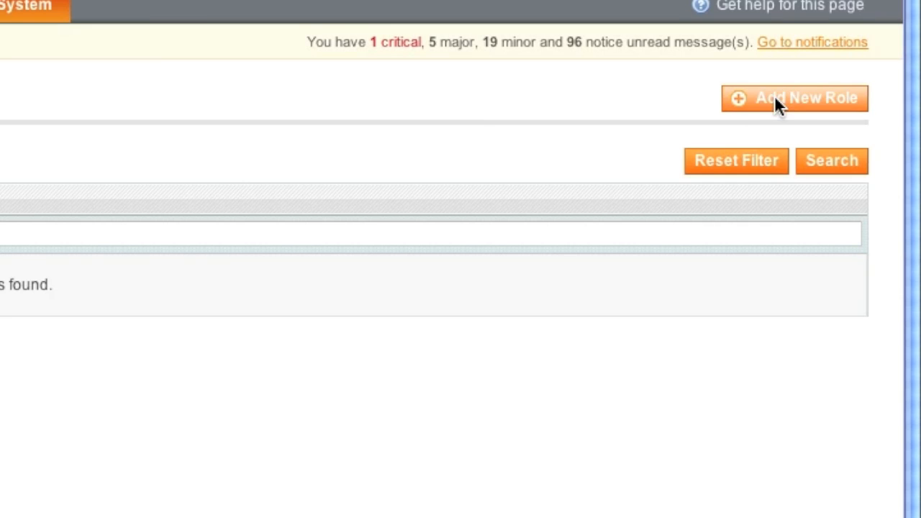
{"action": "left_click", "coordinate": [794, 98]}
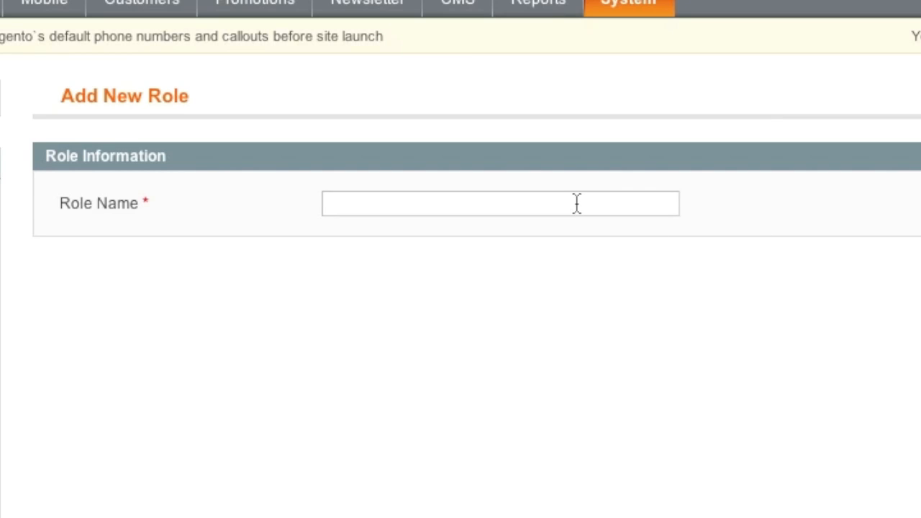
{"action": "type", "text": "cats"}
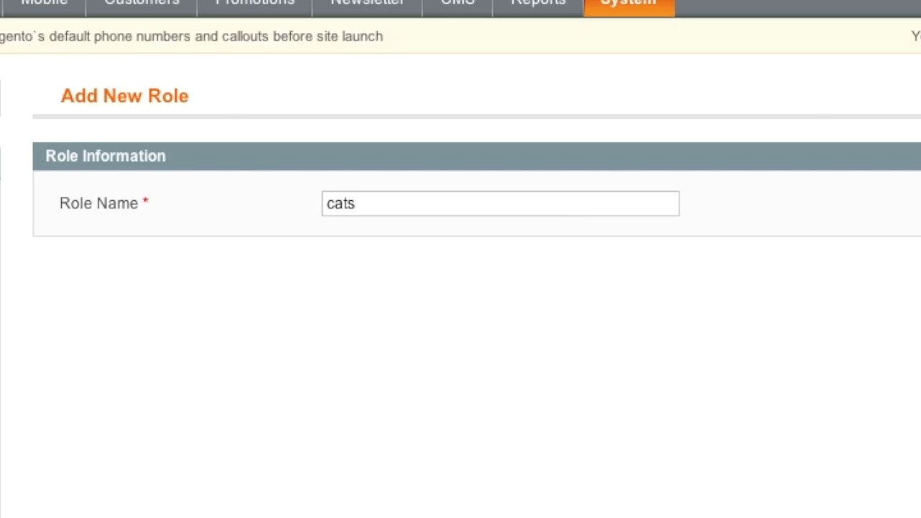
{"action": "left_click", "coordinate": [39, 165]}
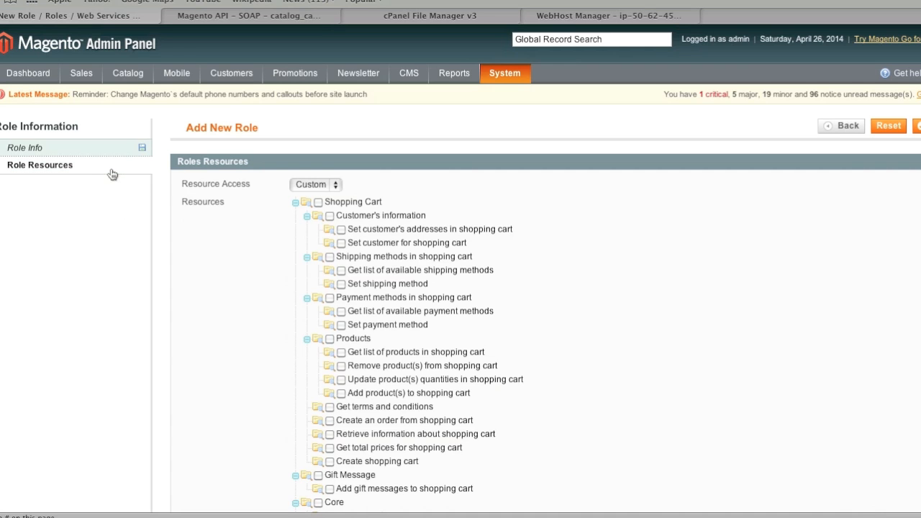
{"action": "mouse_move", "coordinate": [280, 239]}
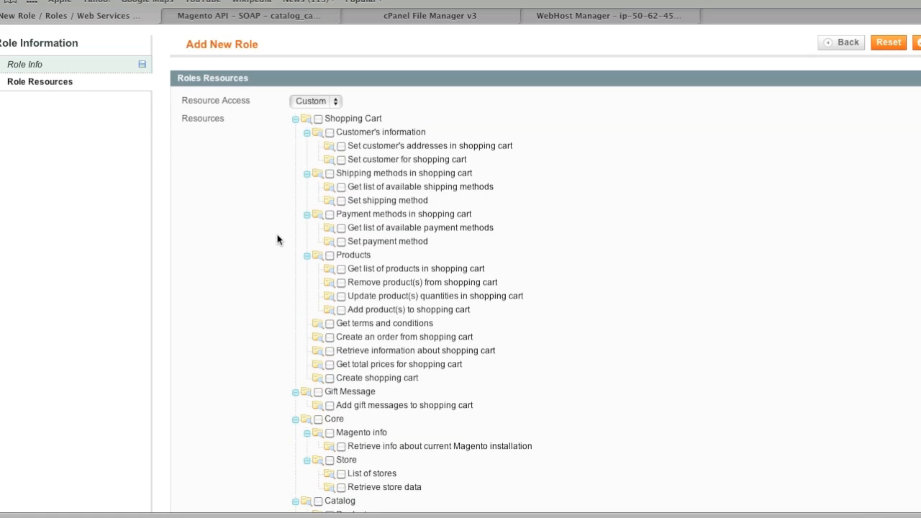
Look through the cats role's resource tree and save the role.
{"action": "left_click", "coordinate": [315, 101]}
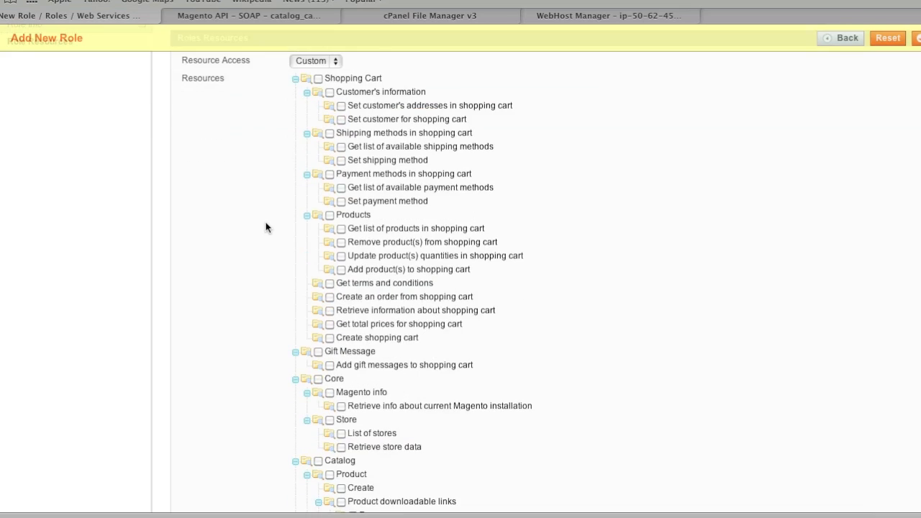
{"action": "scroll", "scroll_direction": "down", "scroll_amount": 3}
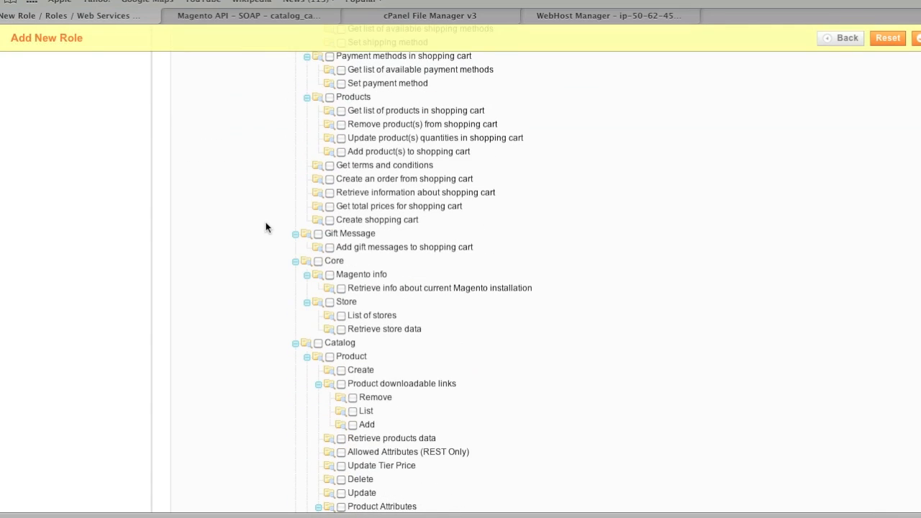
{"action": "scroll", "scroll_direction": "down", "scroll_amount": 3}
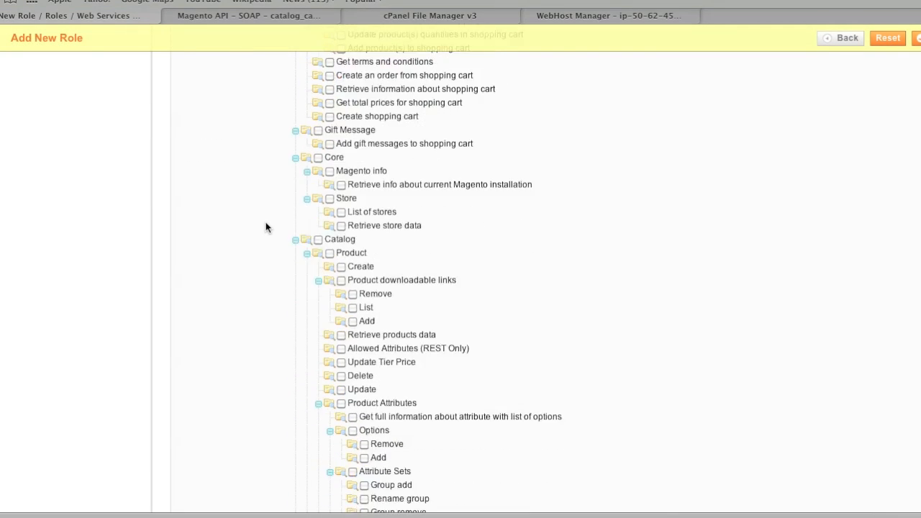
{"action": "scroll", "scroll_direction": "down", "scroll_amount": 3}
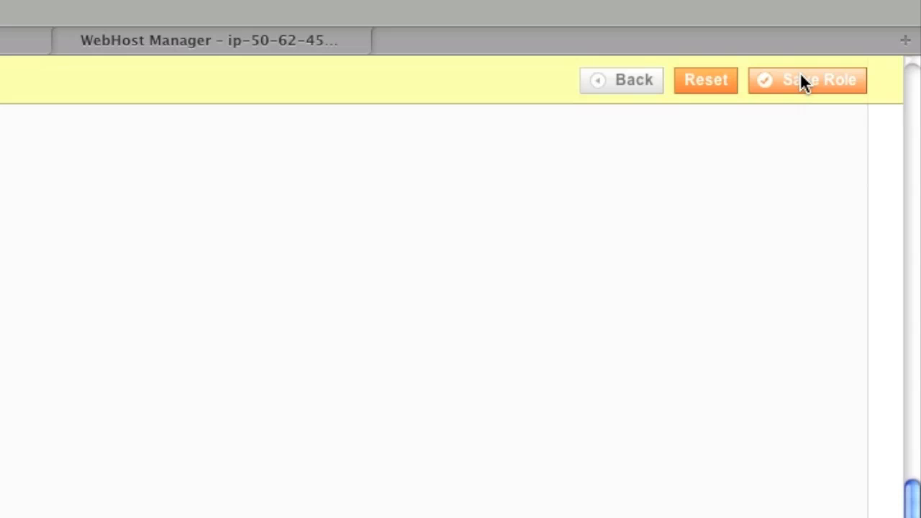
{"action": "left_click", "coordinate": [807, 79]}
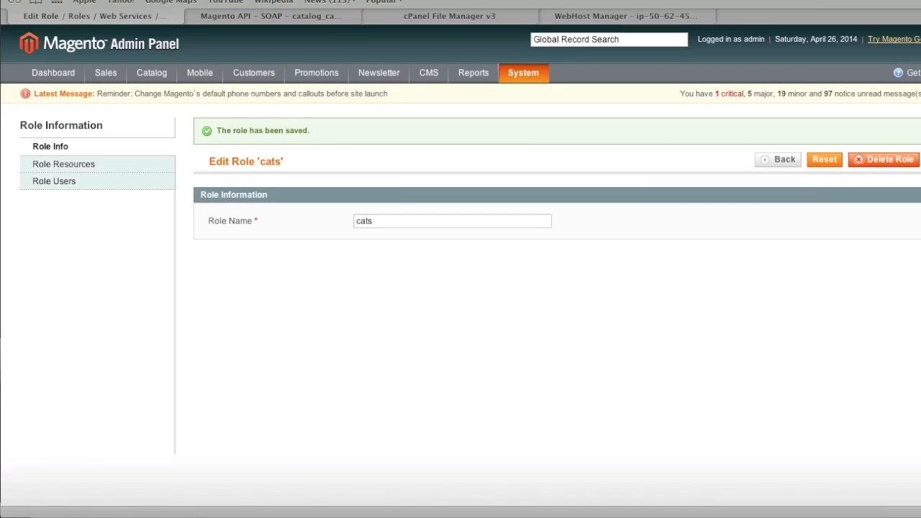
{"action": "left_click", "coordinate": [523, 73]}
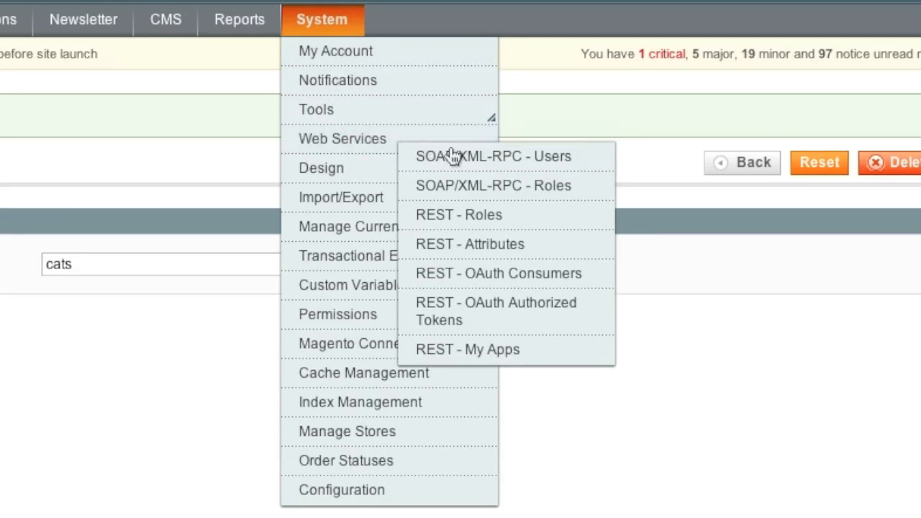
{"action": "mouse_move", "coordinate": [525, 162]}
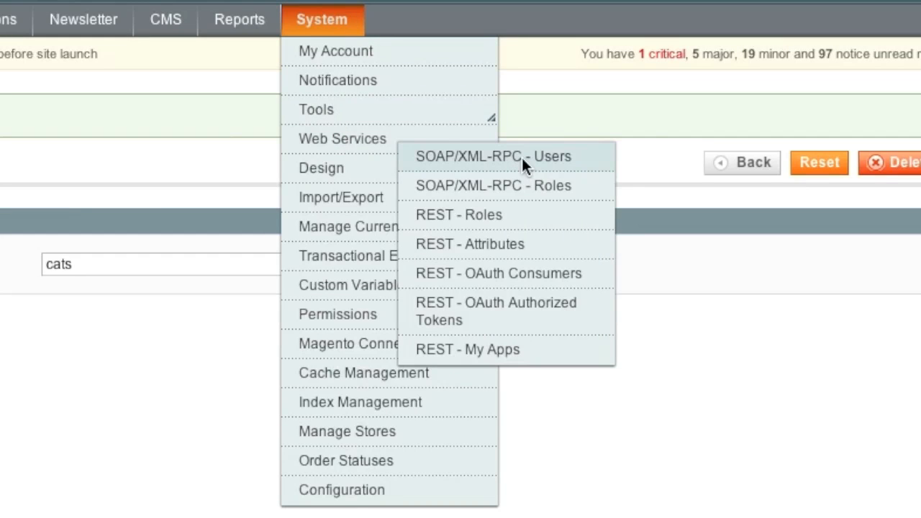
Go to the SOAP/XML-RPC Users list and begin a new API user.
{"action": "left_click", "coordinate": [495, 156]}
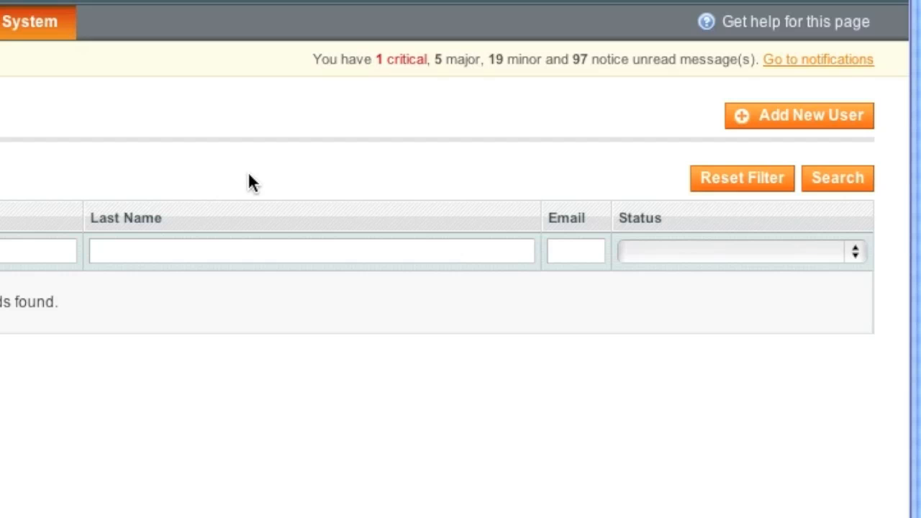
{"action": "mouse_move", "coordinate": [803, 122]}
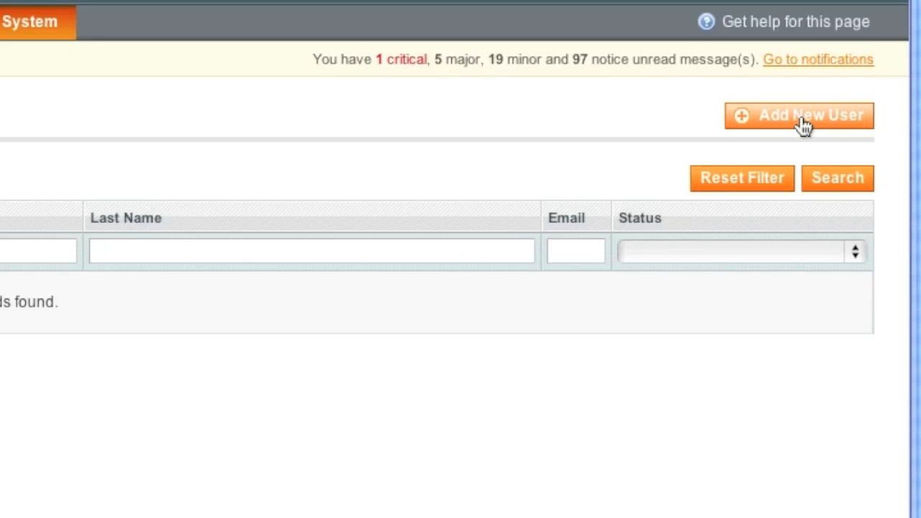
{"action": "left_click", "coordinate": [799, 115]}
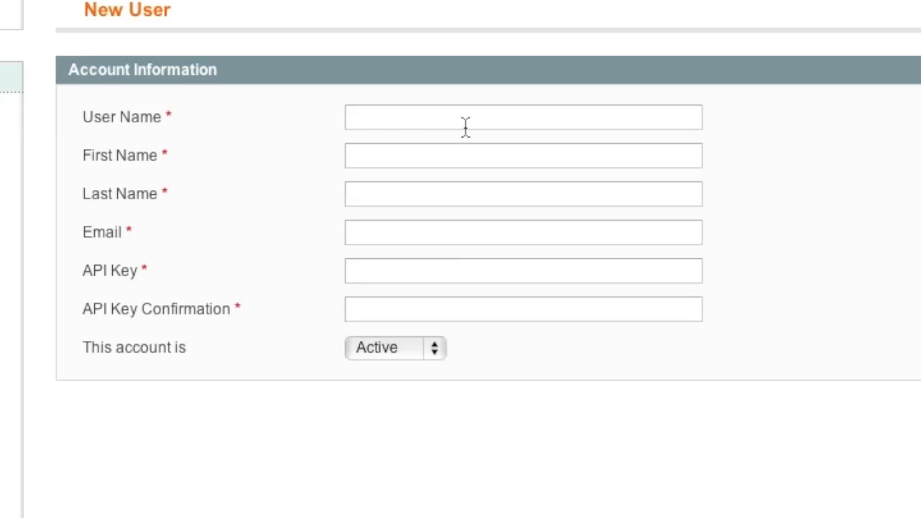
Enter user name 'cats' with its API key and confirmation, assign the role, and save.
{"action": "type", "text": "cats"}
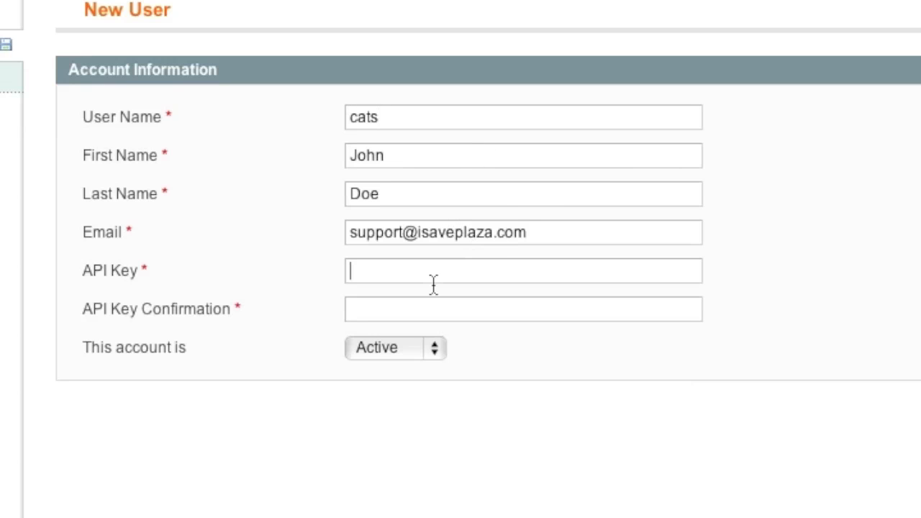
{"action": "mouse_move", "coordinate": [440, 281]}
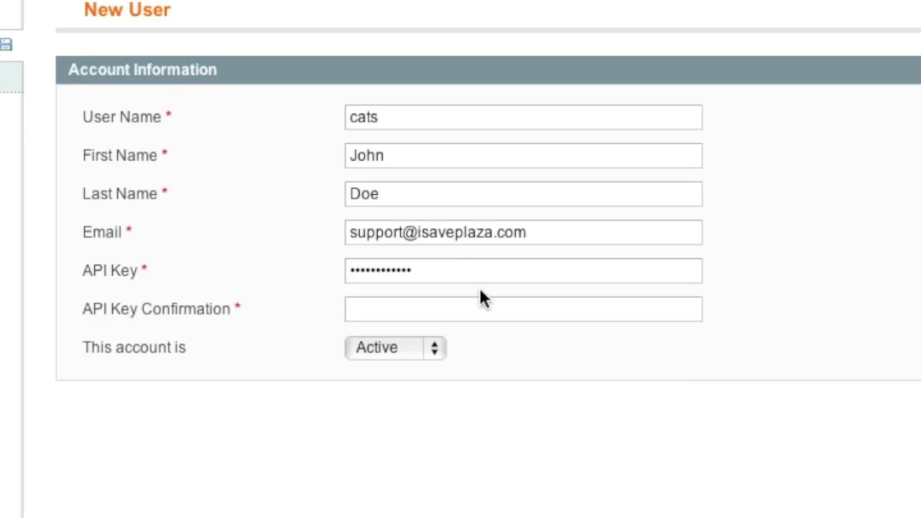
{"action": "left_click", "coordinate": [524, 308]}
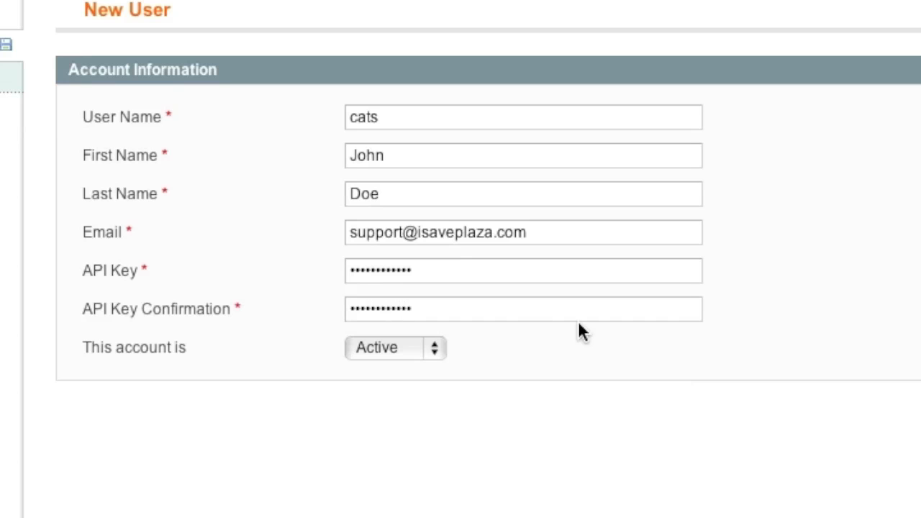
{"action": "left_click", "coordinate": [90, 161]}
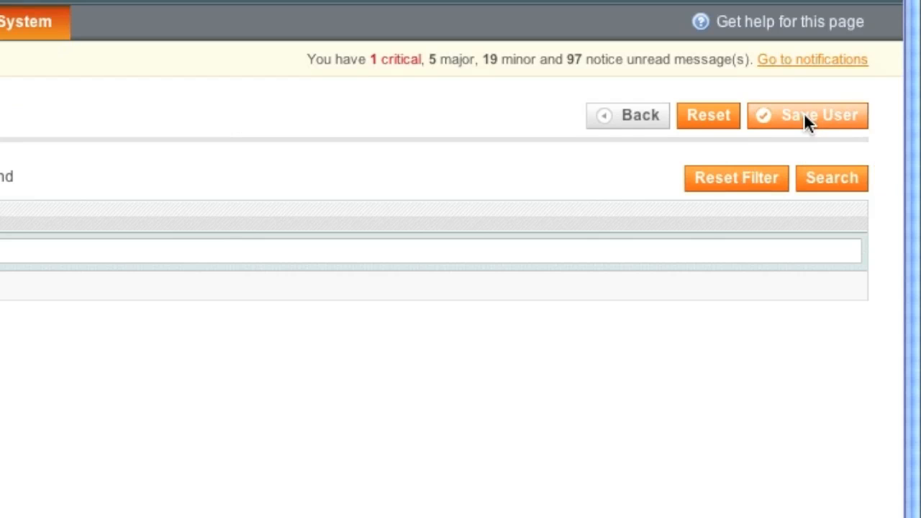
{"action": "left_click", "coordinate": [808, 115]}
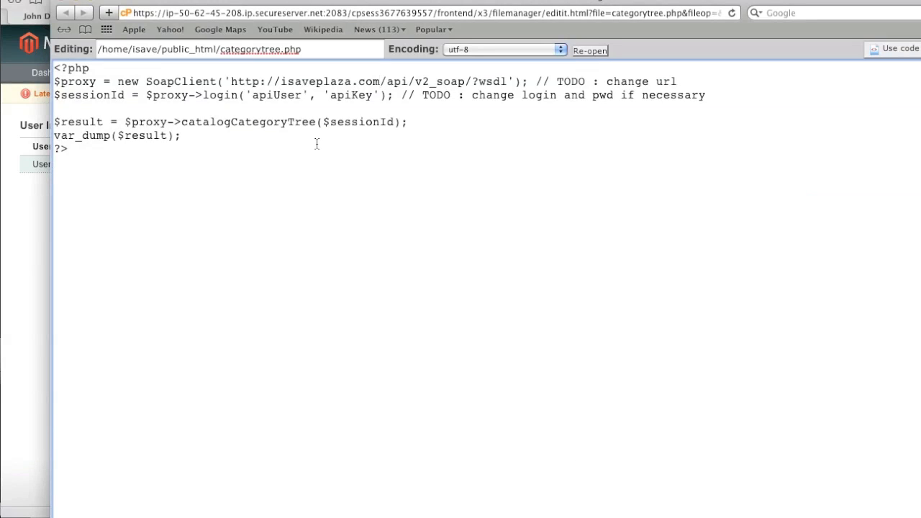
{"action": "double_click", "coordinate": [275, 94]}
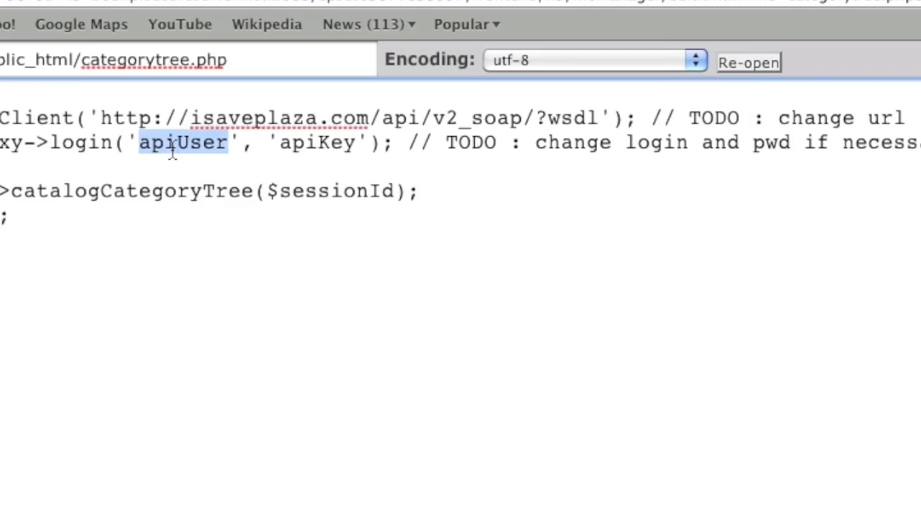
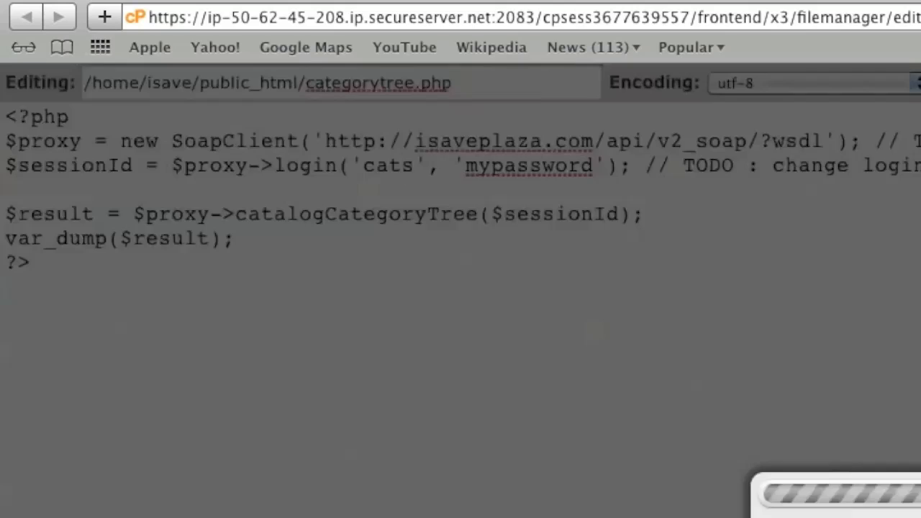
Load the isaveplaza.com admin dashboard in a new Safari tab, then go to Catalog > Manage Categories.
{"action": "left_click", "coordinate": [307, 83]}
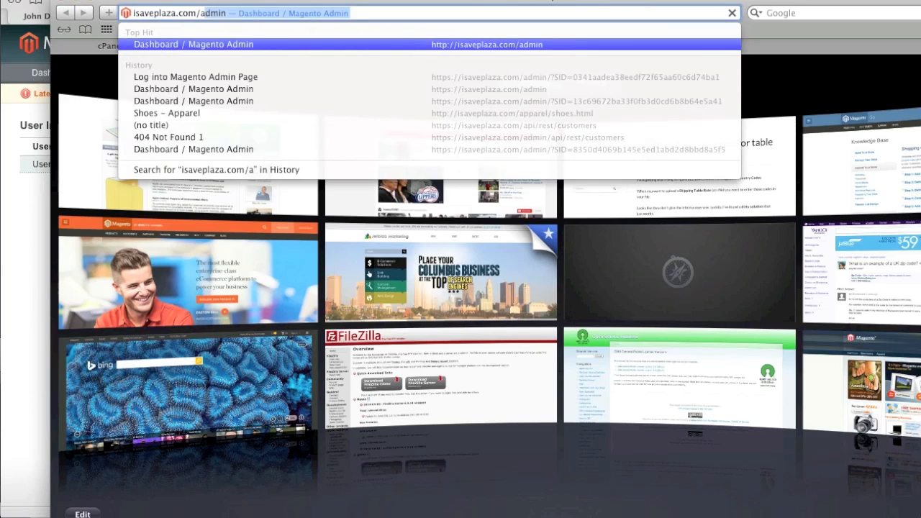
{"action": "left_click", "coordinate": [192, 44]}
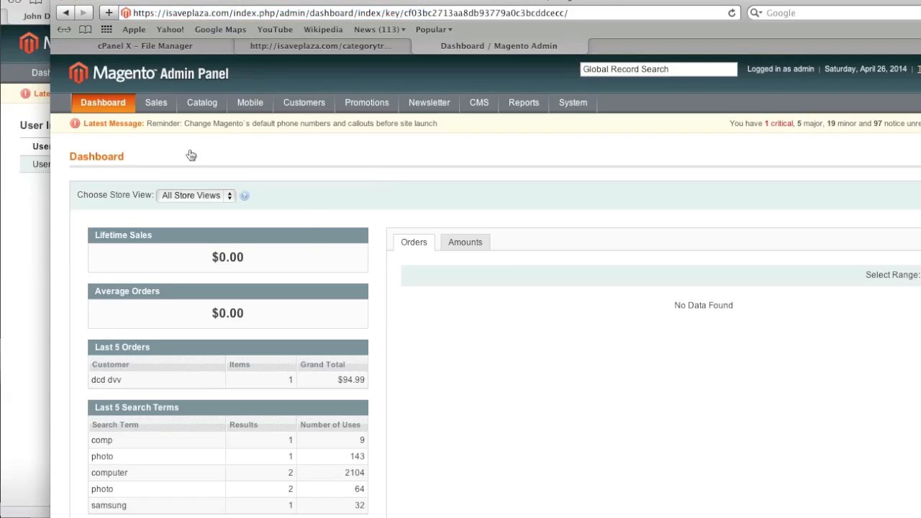
{"action": "left_click", "coordinate": [202, 102]}
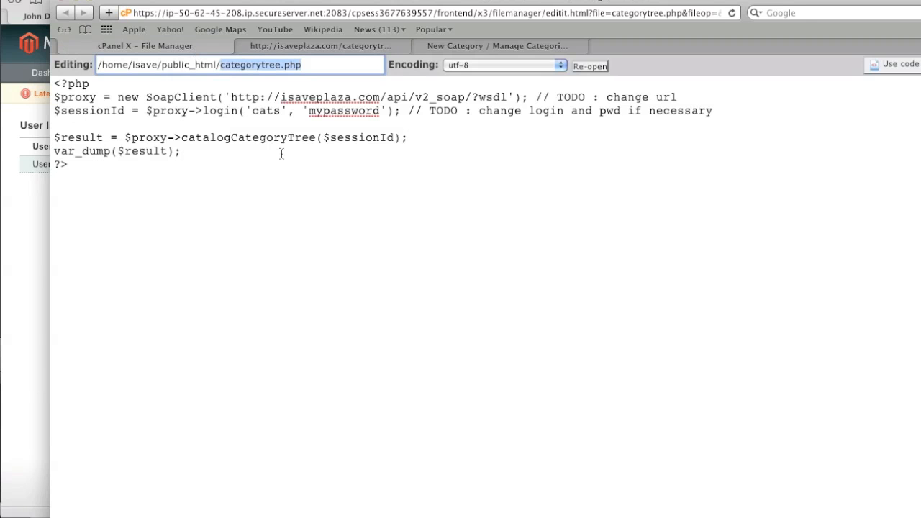
Review the SOAP catalog category API documentation alongside the saved 'cats' user window.
{"action": "left_click", "coordinate": [320, 45]}
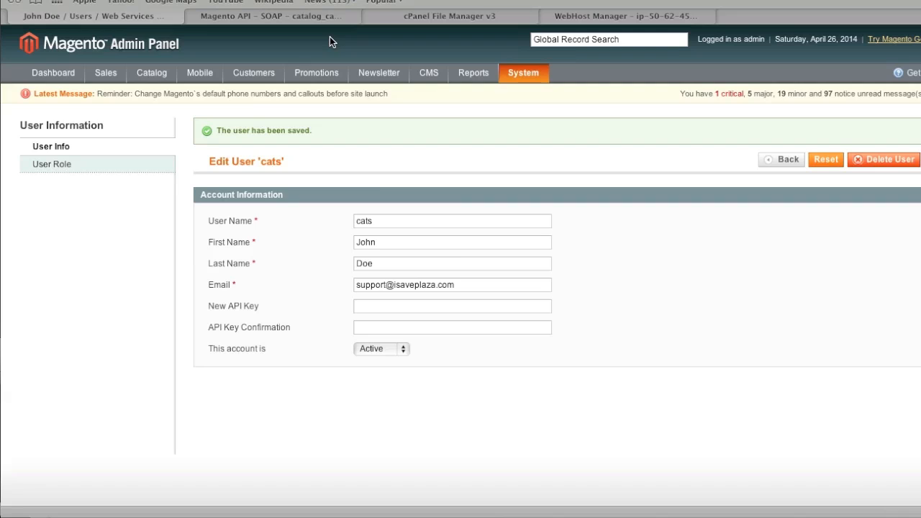
{"action": "left_click", "coordinate": [269, 16]}
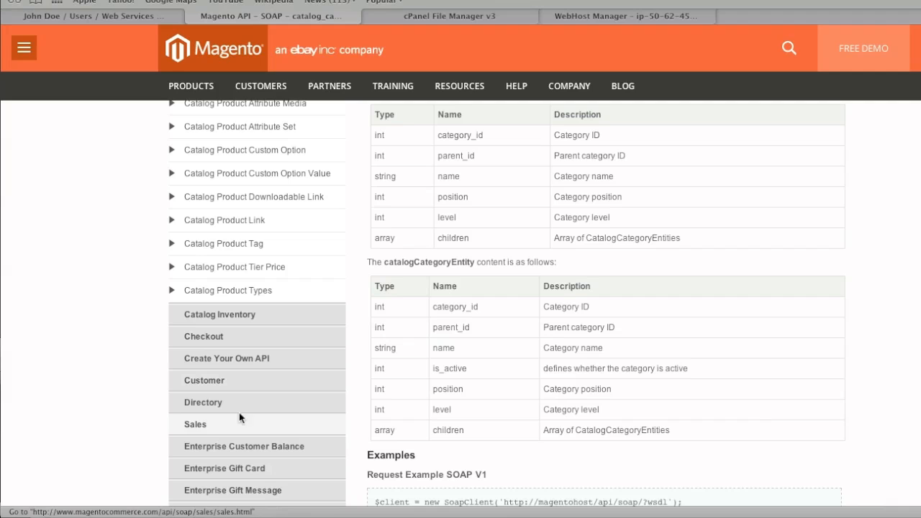
{"action": "scroll", "scroll_direction": "up", "scroll_amount": 3}
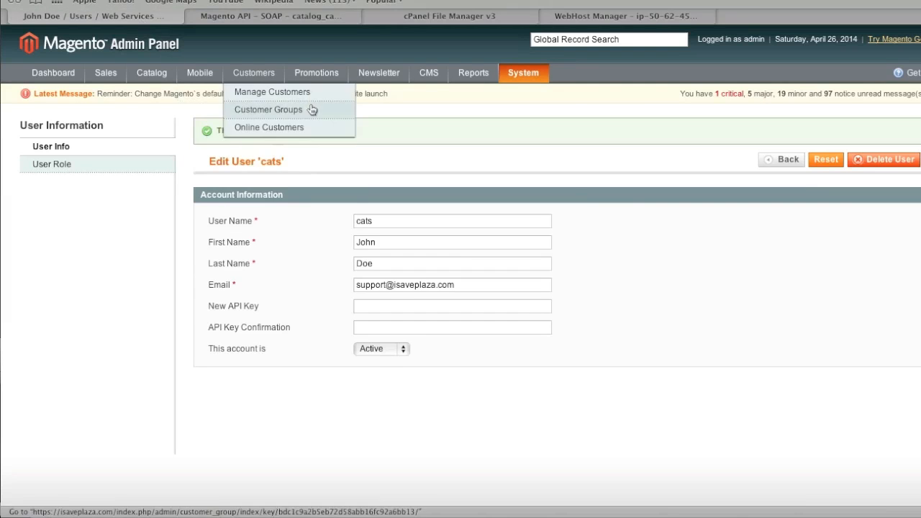
Go to System > Web Services > SOAP/XML-RPC - Roles to see role 'cats' (ID 5).
{"action": "left_click", "coordinate": [524, 72]}
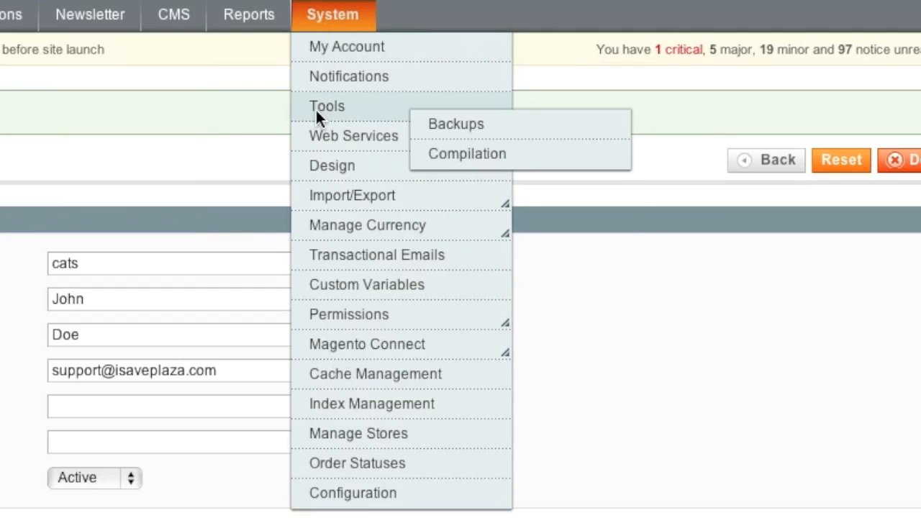
{"action": "mouse_move", "coordinate": [354, 135]}
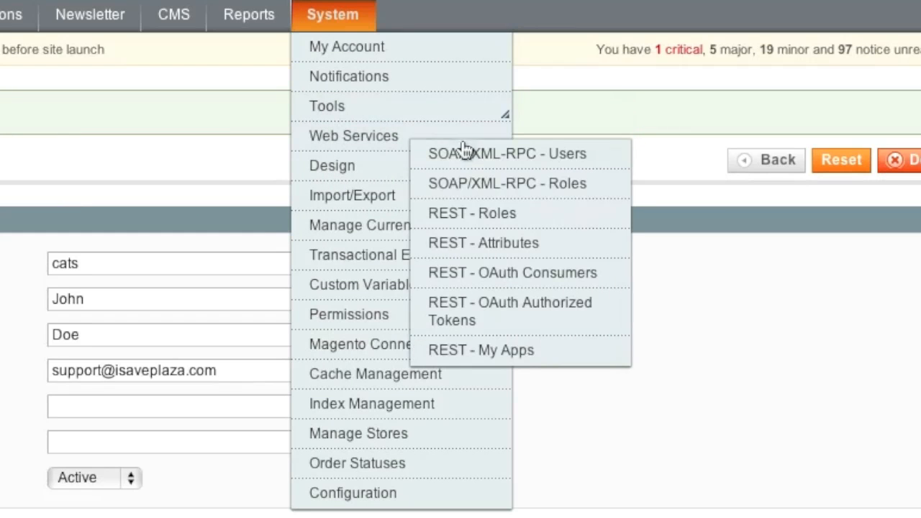
{"action": "mouse_move", "coordinate": [468, 183]}
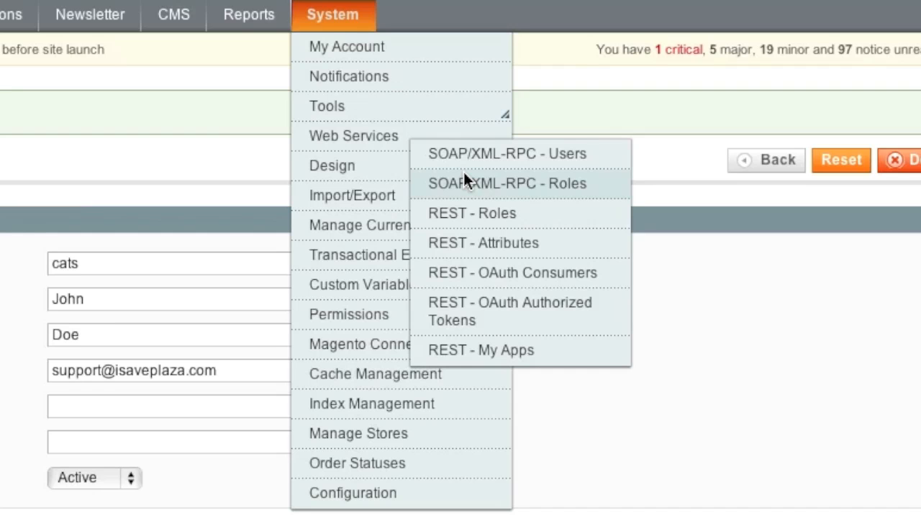
{"action": "left_click", "coordinate": [508, 183]}
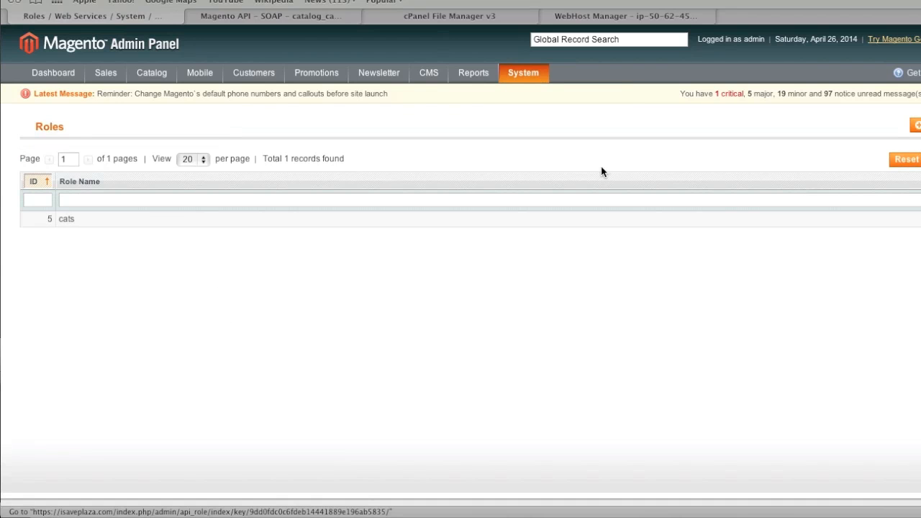